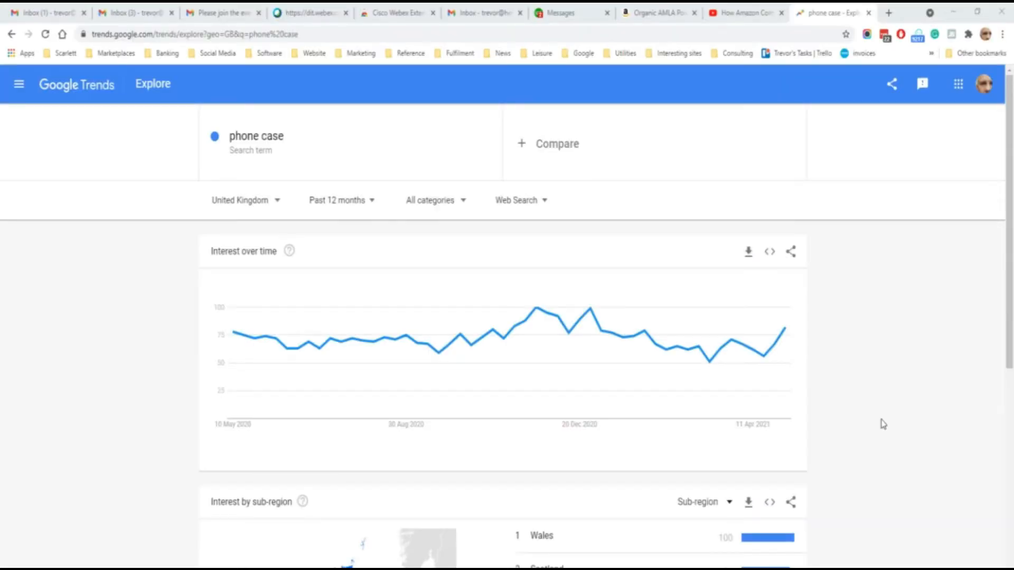
{"action": "mouse_move", "coordinate": [885, 419]}
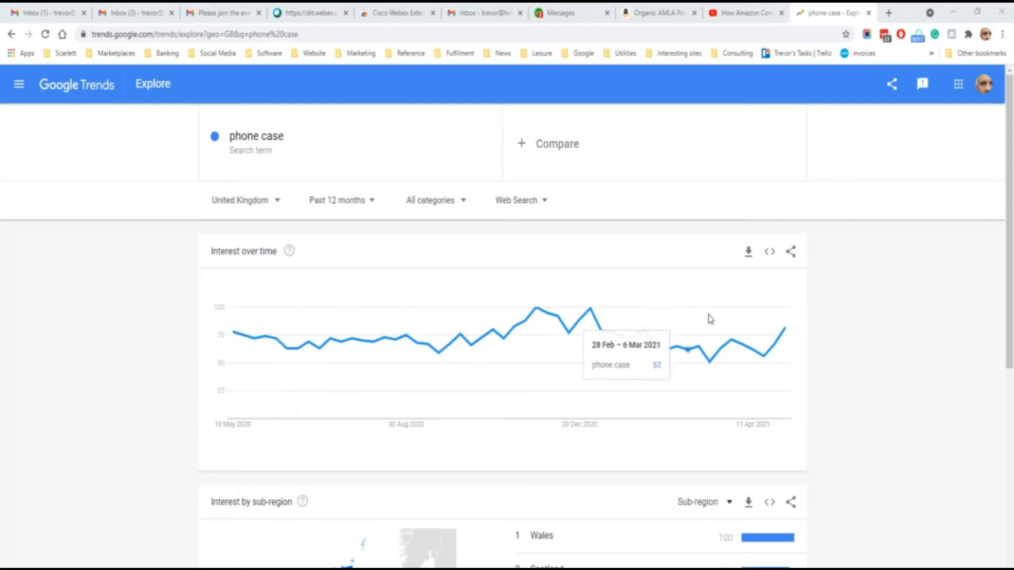
View UK regions and top related queries for the 'iphone 12 pro phone case' trend.
{"action": "scroll", "scroll_direction": "down", "scroll_amount": 3}
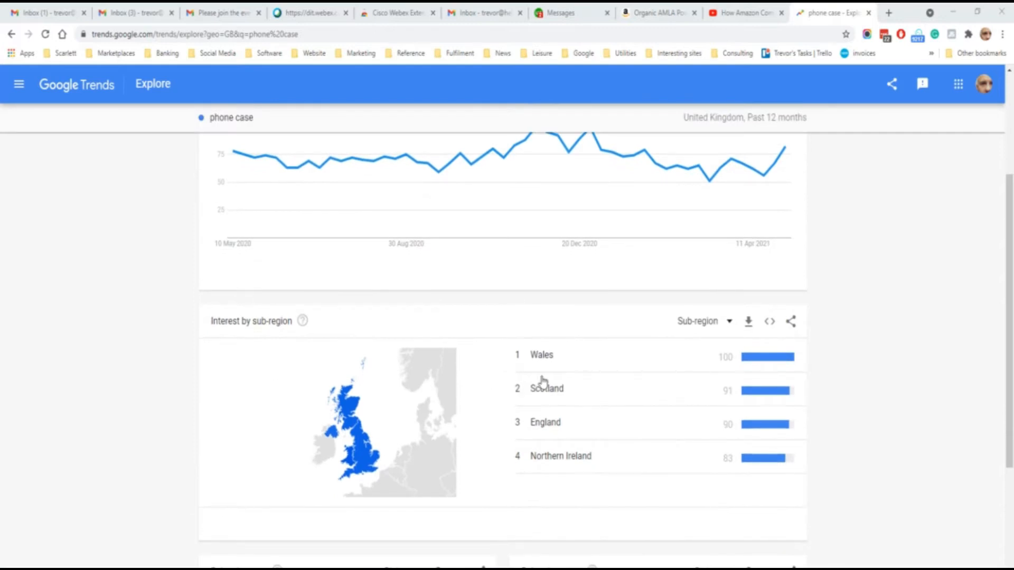
{"action": "mouse_move", "coordinate": [119, 385]}
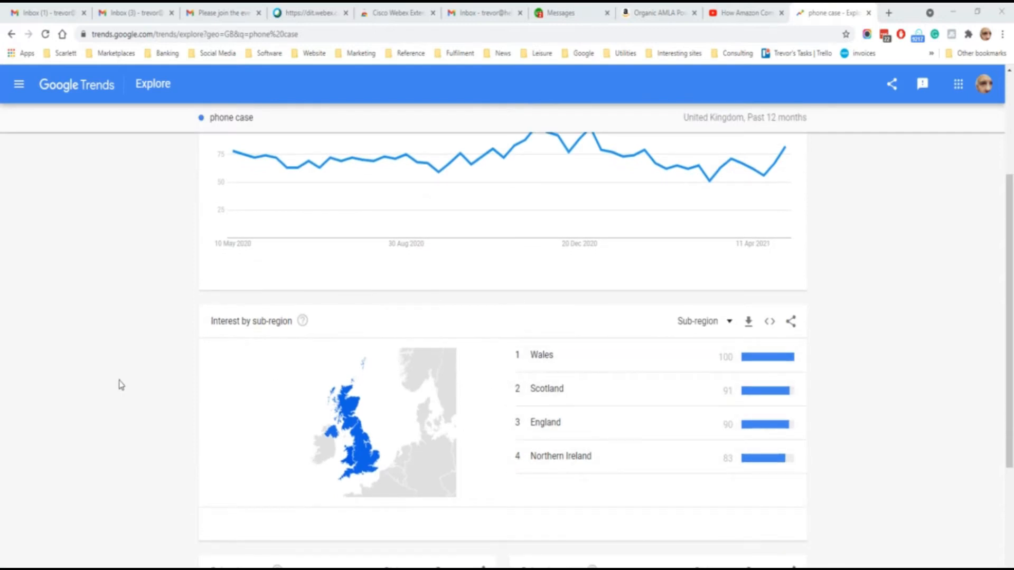
{"action": "scroll", "scroll_direction": "down", "scroll_amount": 3}
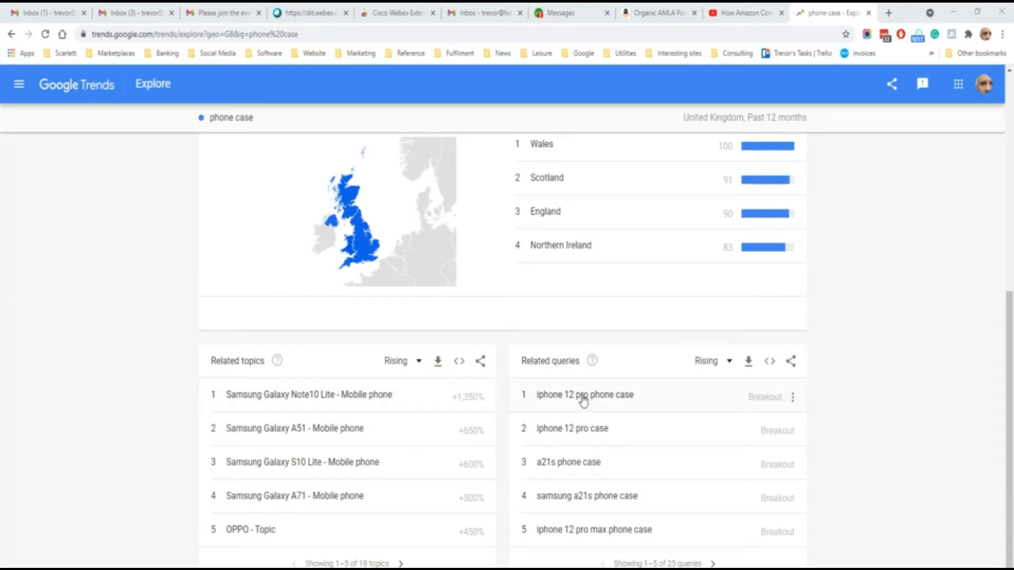
{"action": "mouse_move", "coordinate": [570, 401]}
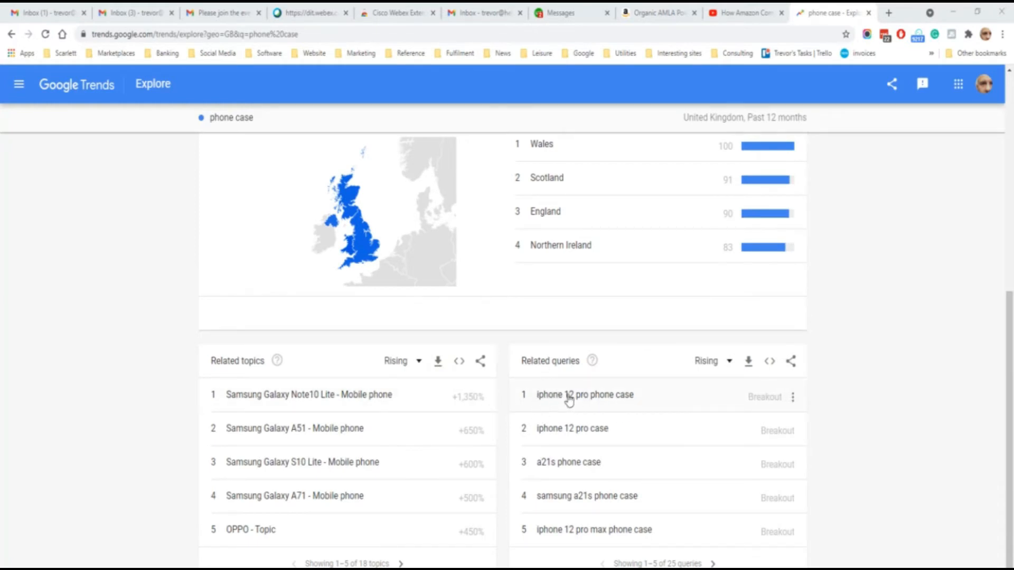
{"action": "mouse_move", "coordinate": [529, 475]}
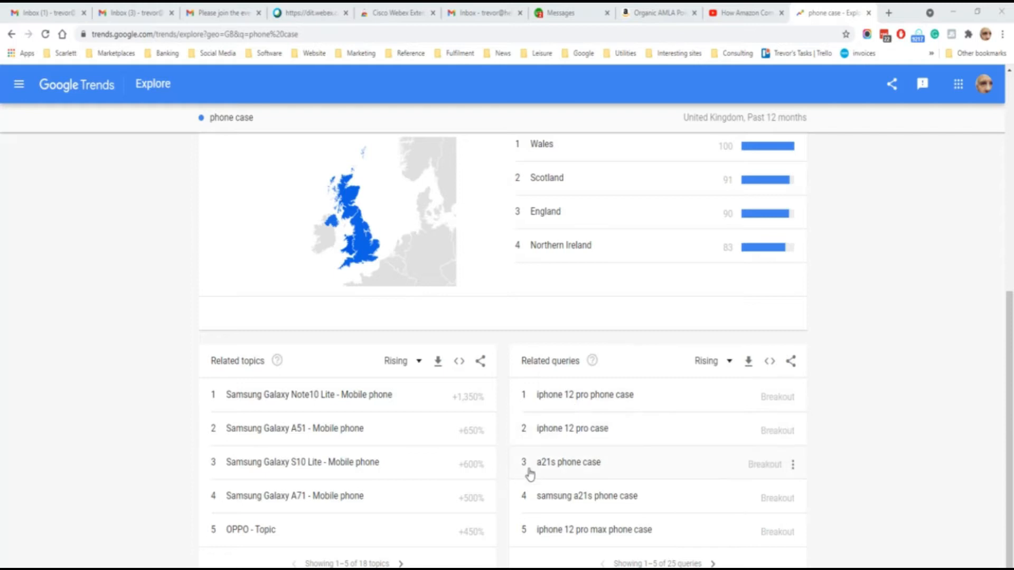
{"action": "mouse_move", "coordinate": [579, 500]}
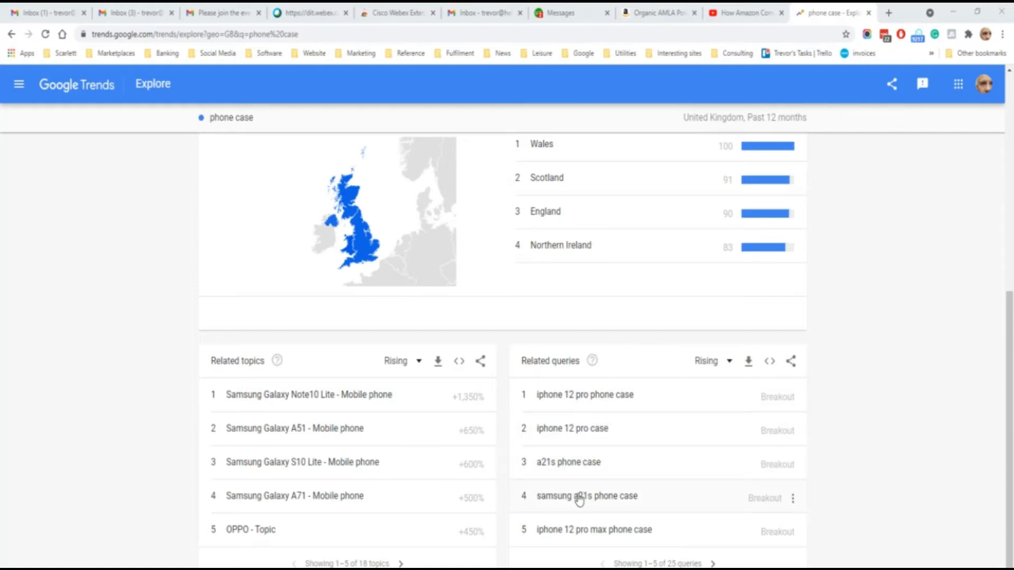
{"action": "mouse_move", "coordinate": [871, 379]}
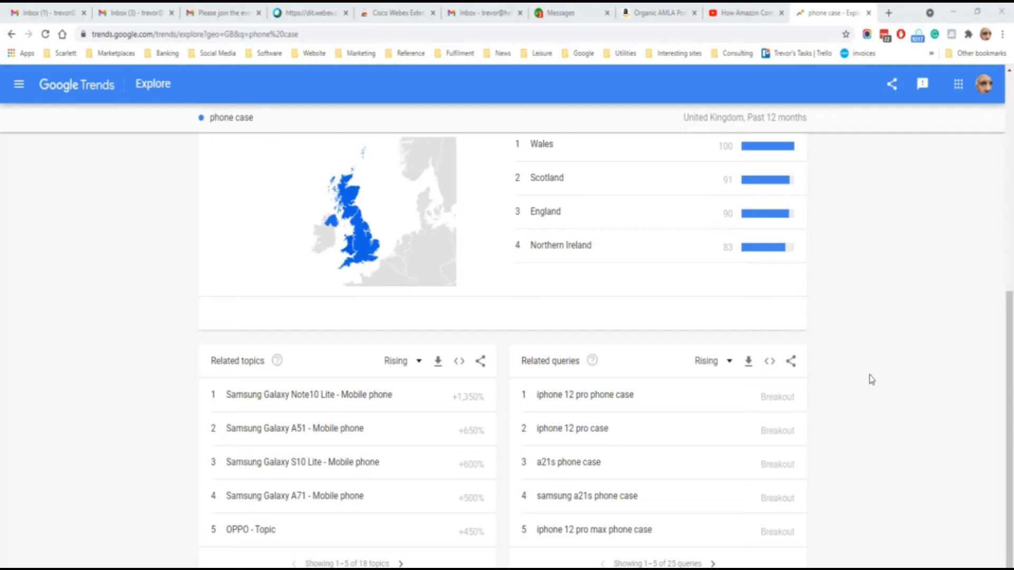
{"action": "mouse_move", "coordinate": [826, 402]}
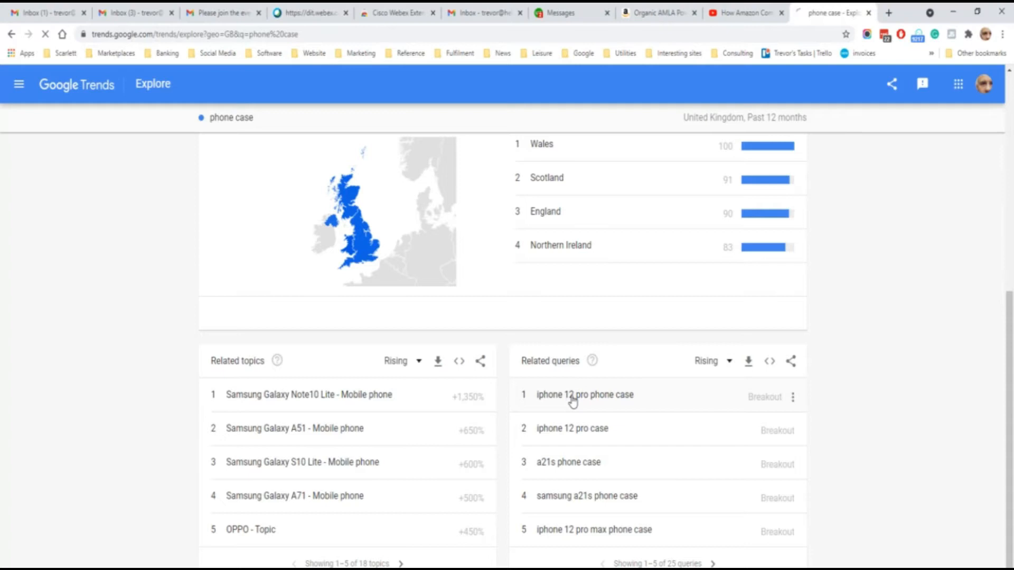
{"action": "left_click", "coordinate": [584, 393]}
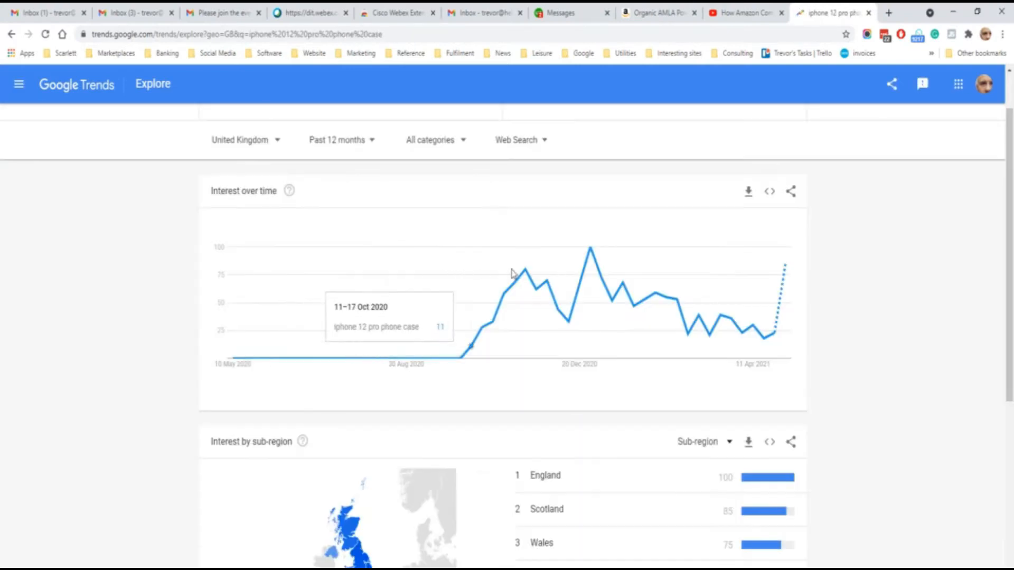
{"action": "scroll", "scroll_direction": "down", "scroll_amount": 3}
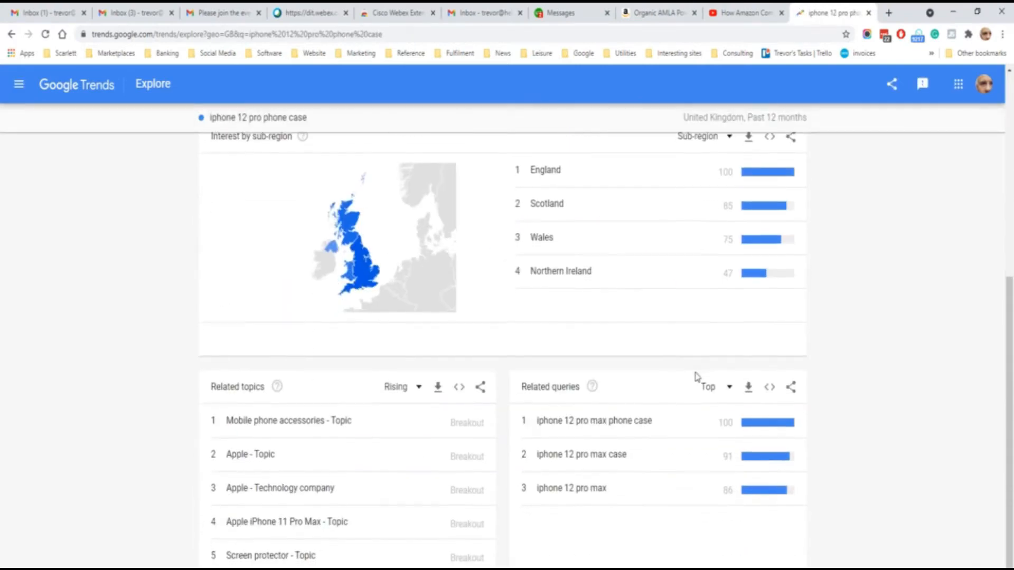
{"action": "scroll", "scroll_direction": "down", "scroll_amount": 3}
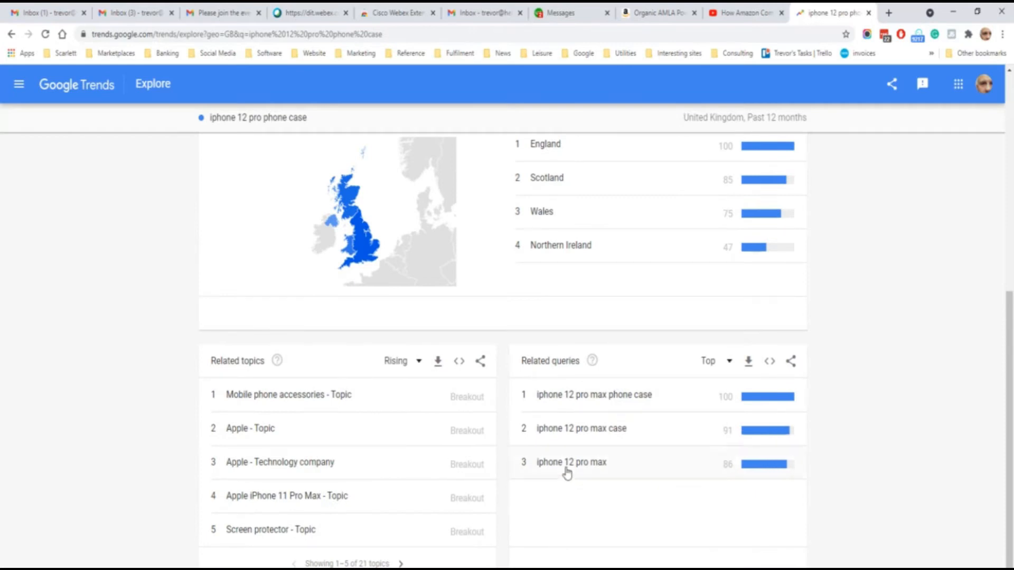
{"action": "mouse_move", "coordinate": [593, 401]}
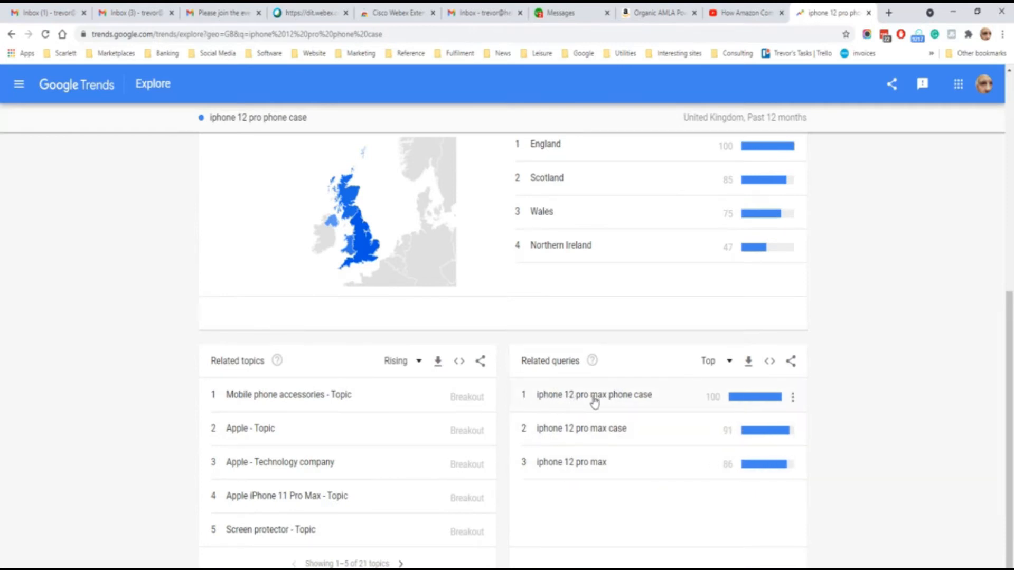
{"action": "mouse_move", "coordinate": [579, 436]}
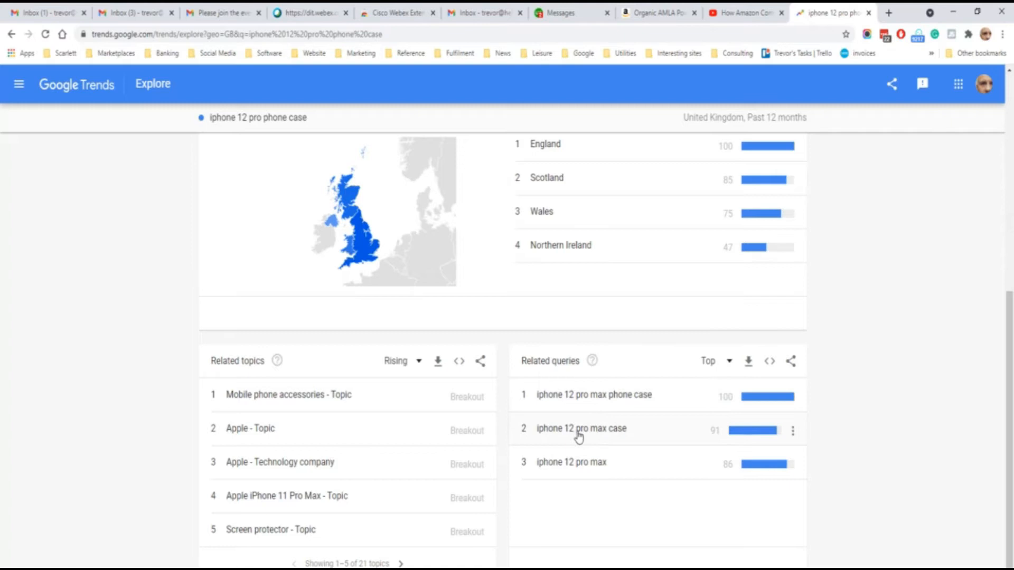
{"action": "left_click", "coordinate": [844, 12]}
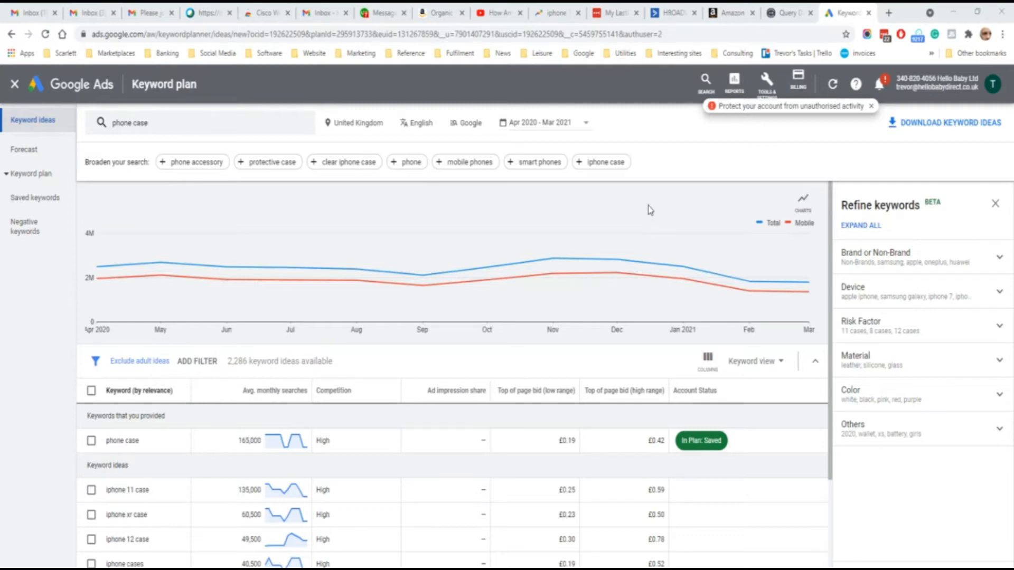
{"action": "mouse_move", "coordinate": [766, 85]}
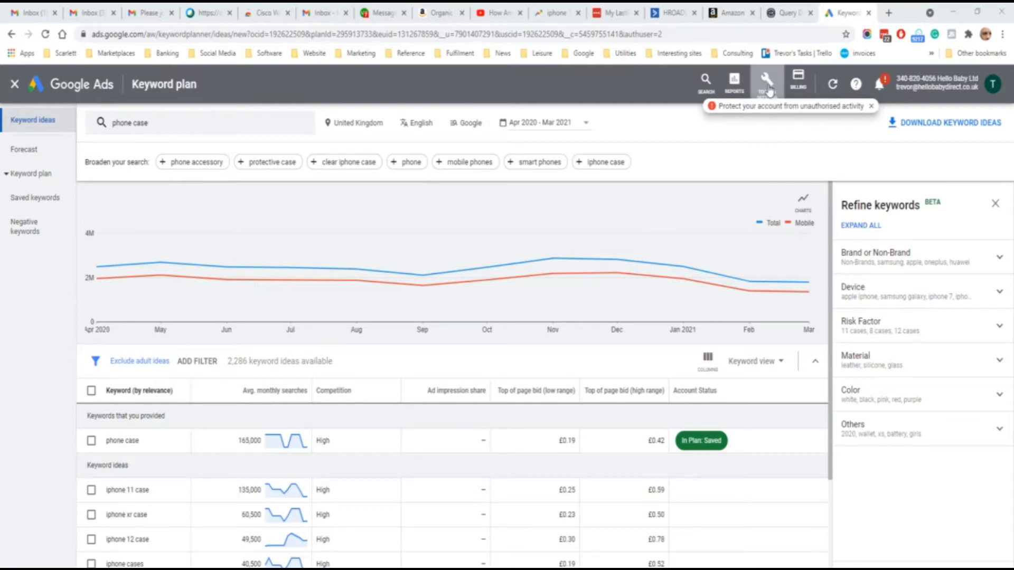
Review Keyword Planner ideas for 'phone case': 165,000 monthly UK searches, high competition.
{"action": "left_click", "coordinate": [766, 82]}
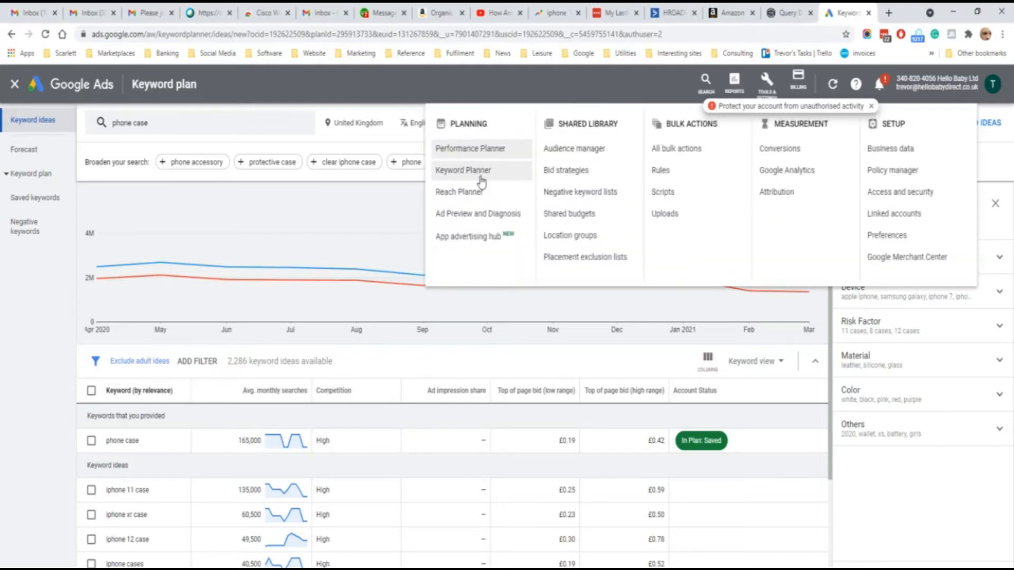
{"action": "left_click", "coordinate": [32, 120]}
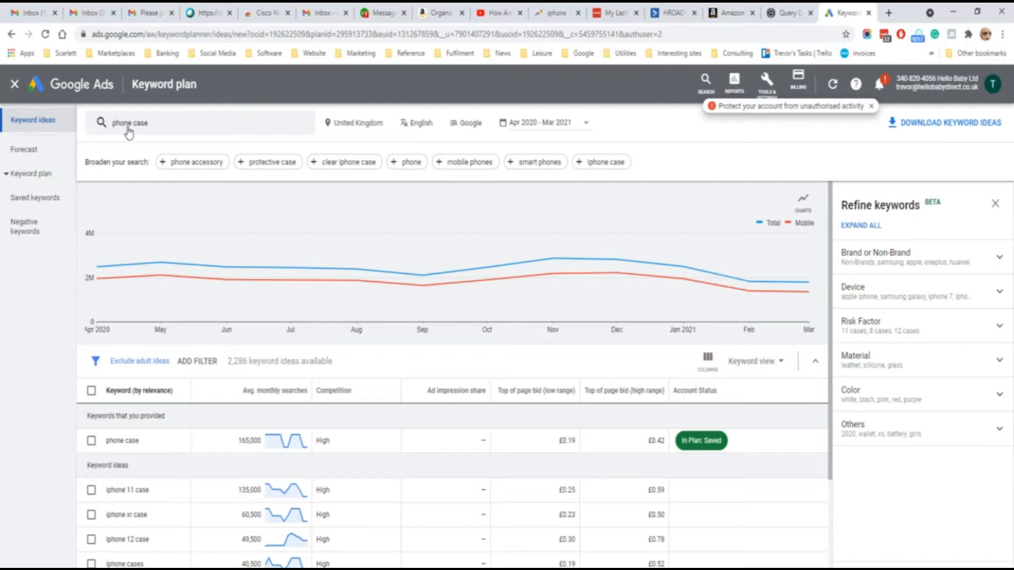
{"action": "scroll", "scroll_direction": "down", "scroll_amount": 3}
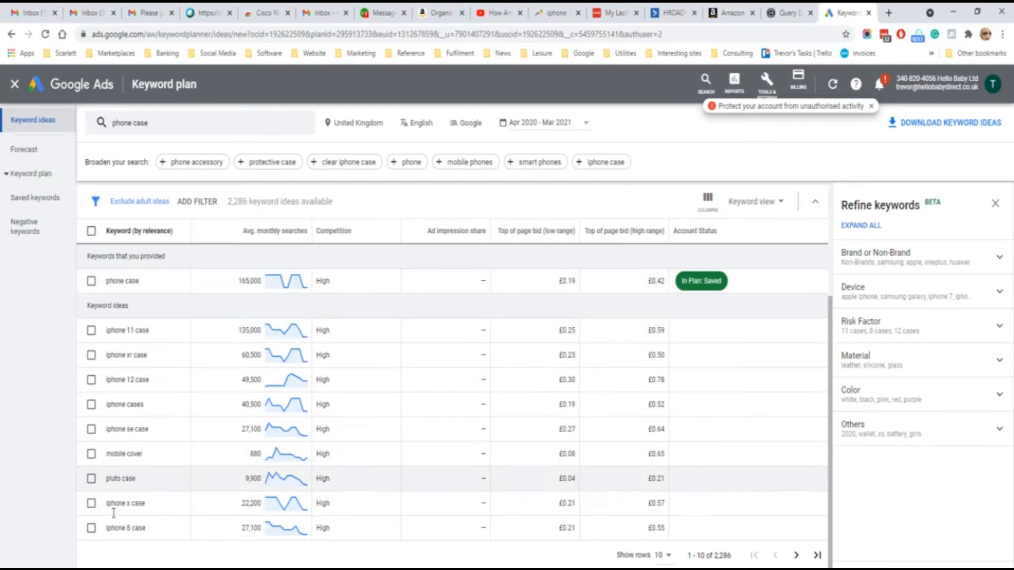
{"action": "mouse_move", "coordinate": [276, 366]}
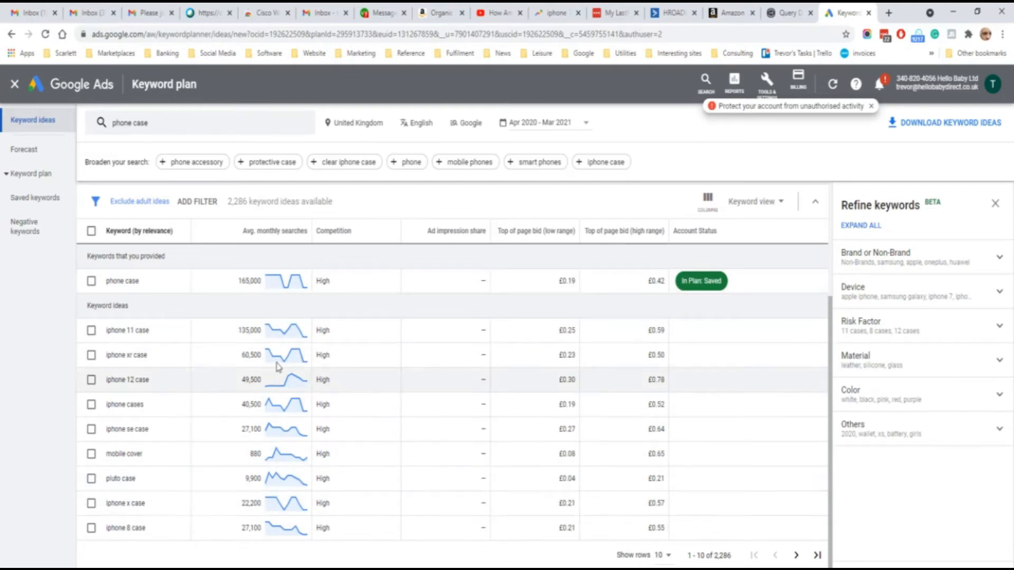
{"action": "mouse_move", "coordinate": [743, 403]}
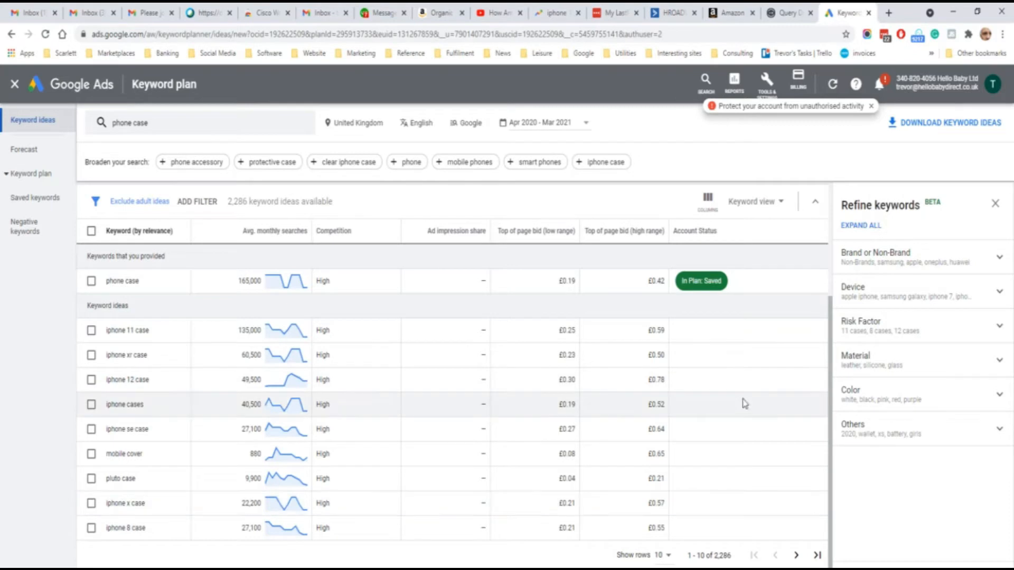
{"action": "mouse_move", "coordinate": [889, 293]}
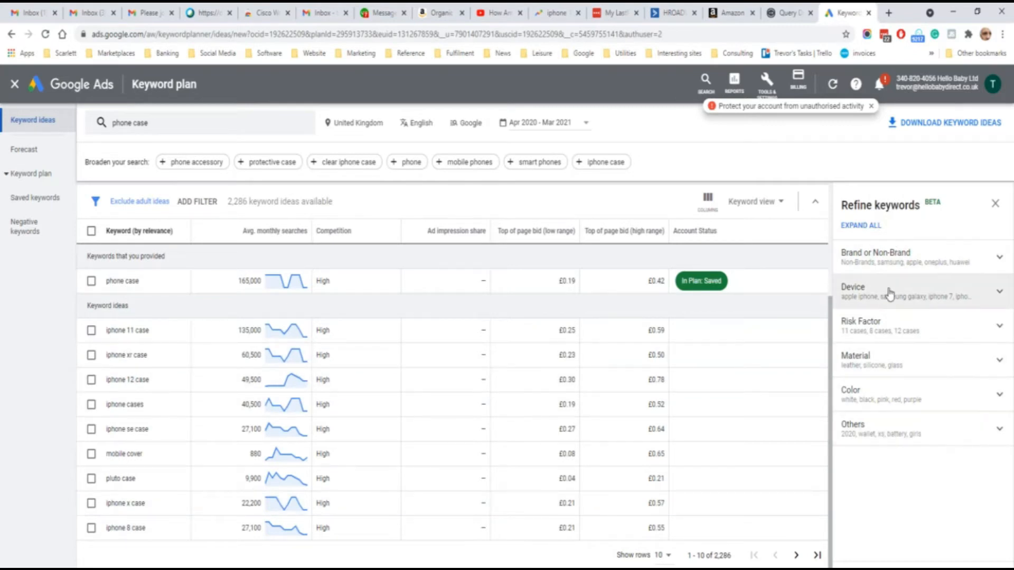
{"action": "mouse_move", "coordinate": [875, 369]}
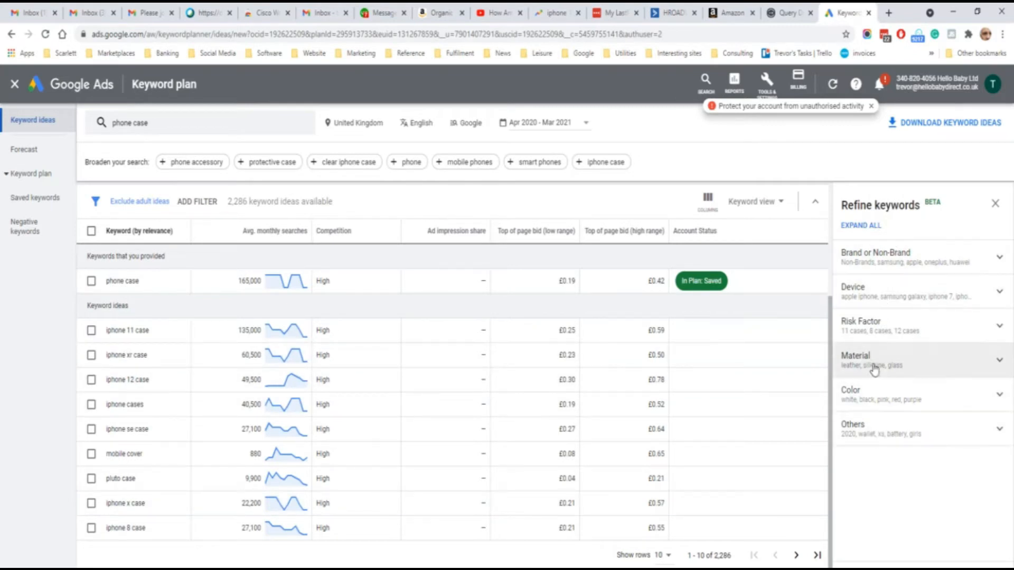
{"action": "mouse_move", "coordinate": [688, 200]}
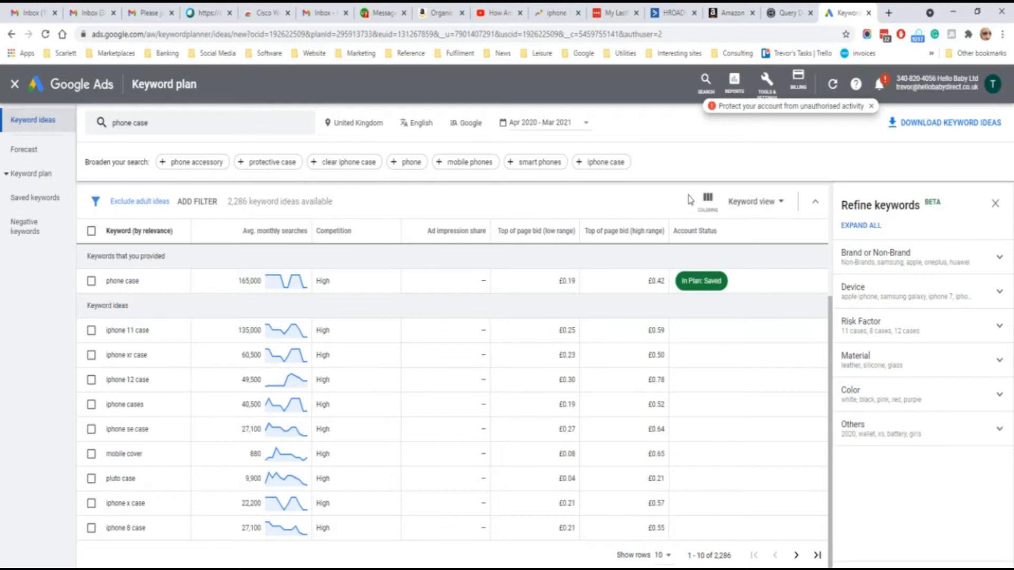
{"action": "mouse_move", "coordinate": [679, 211]}
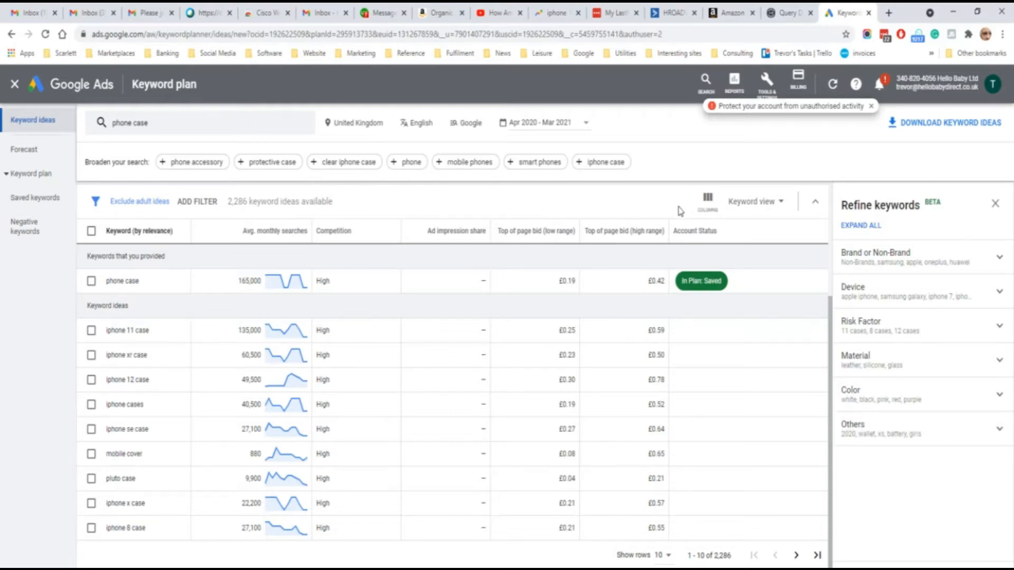
{"action": "left_click", "coordinate": [841, 13]}
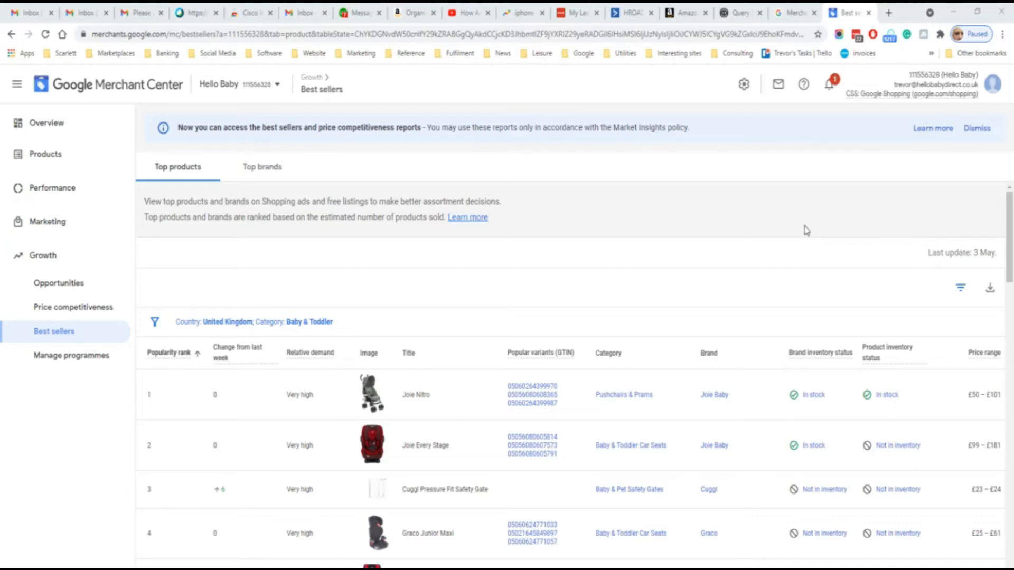
{"action": "mouse_move", "coordinate": [576, 157]}
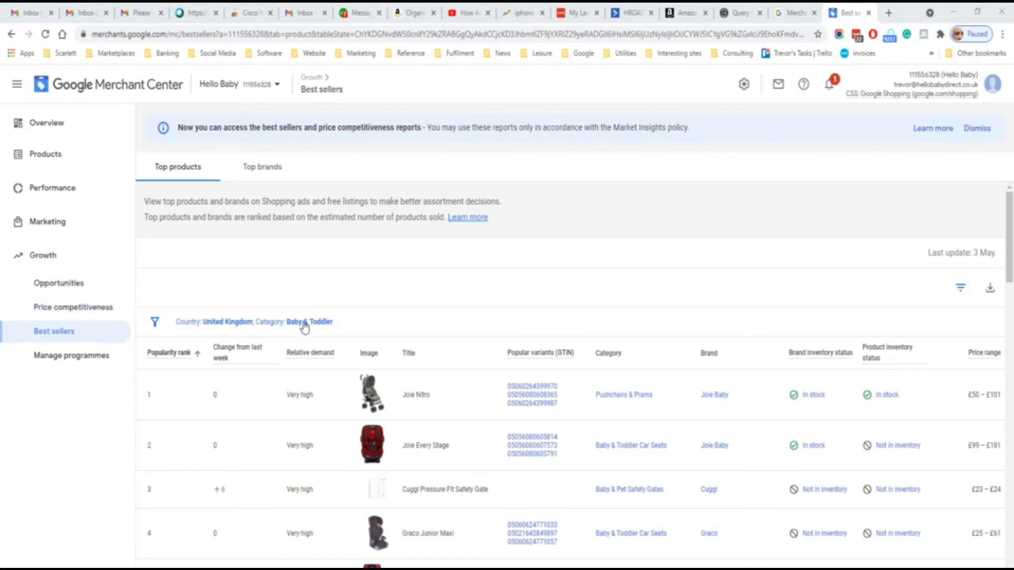
View UK Baby & Toddler best sellers and switch the report to Top brands.
{"action": "left_click", "coordinate": [308, 321]}
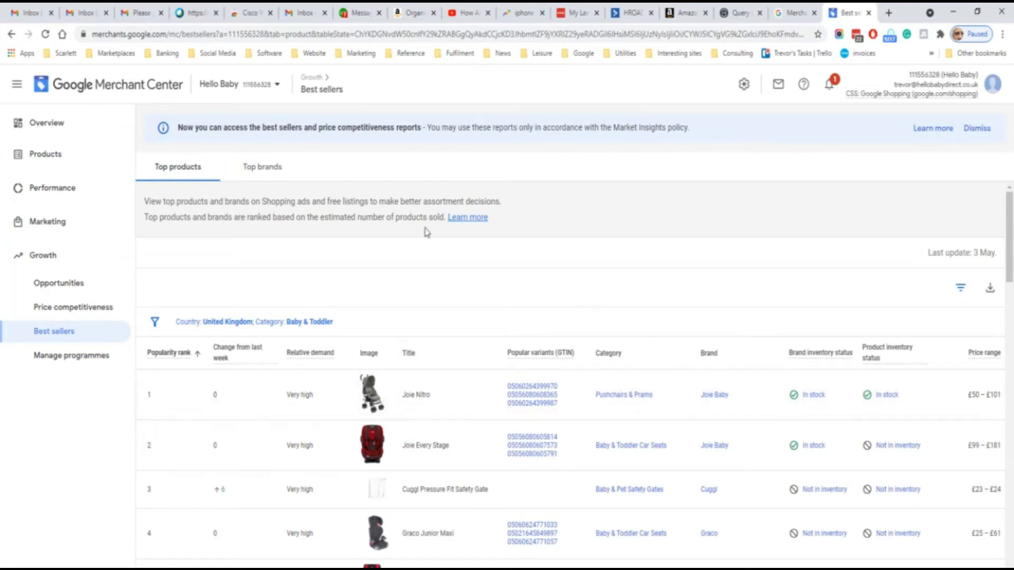
{"action": "left_click", "coordinate": [262, 167]}
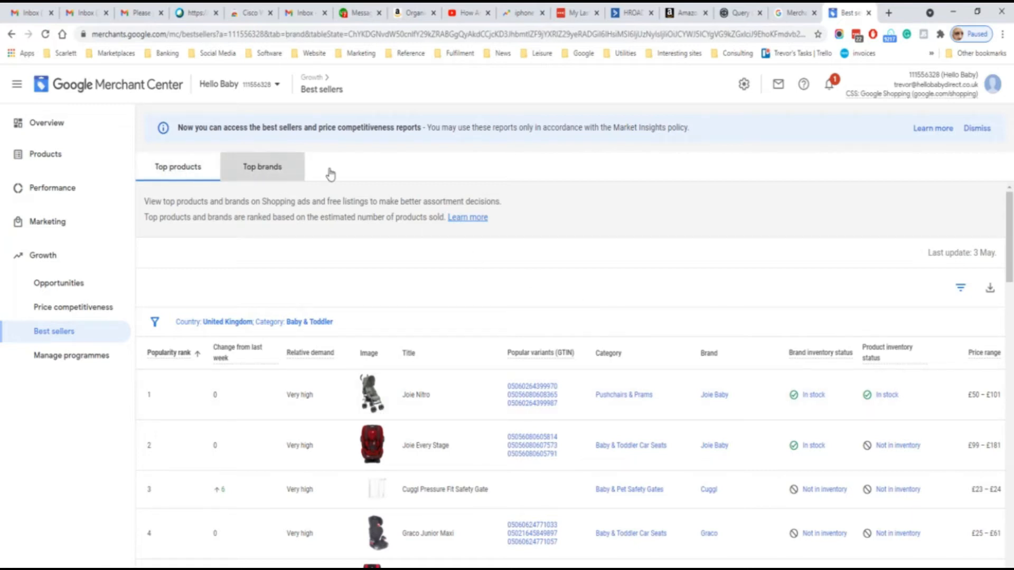
{"action": "left_click", "coordinate": [262, 165]}
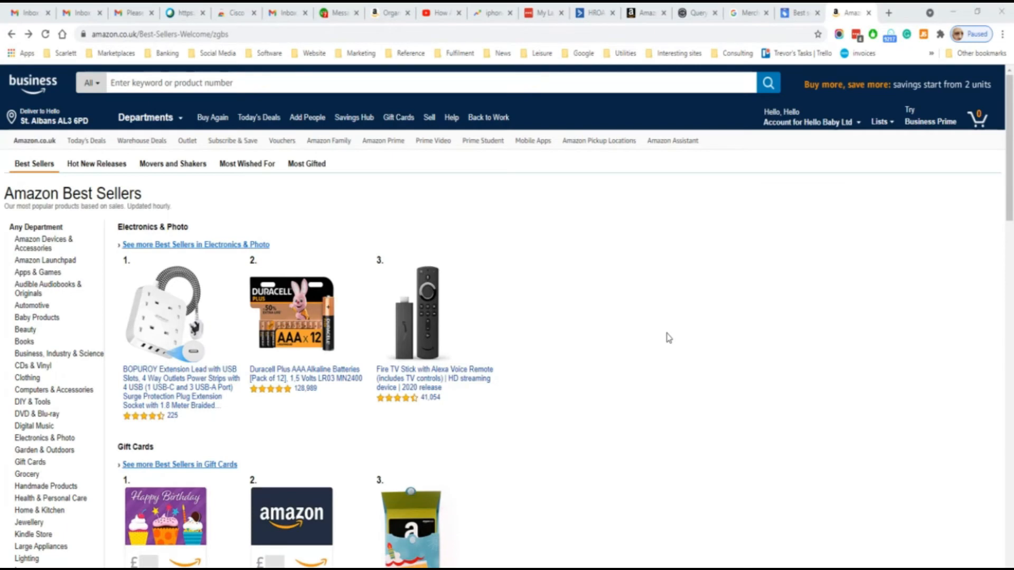
{"action": "mouse_move", "coordinate": [115, 399]}
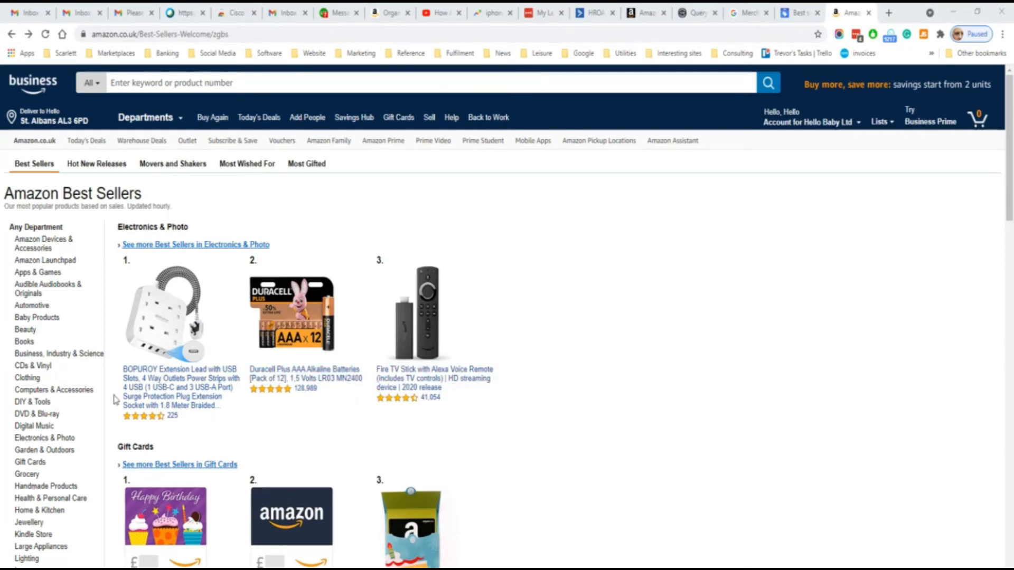
{"action": "mouse_move", "coordinate": [624, 398]}
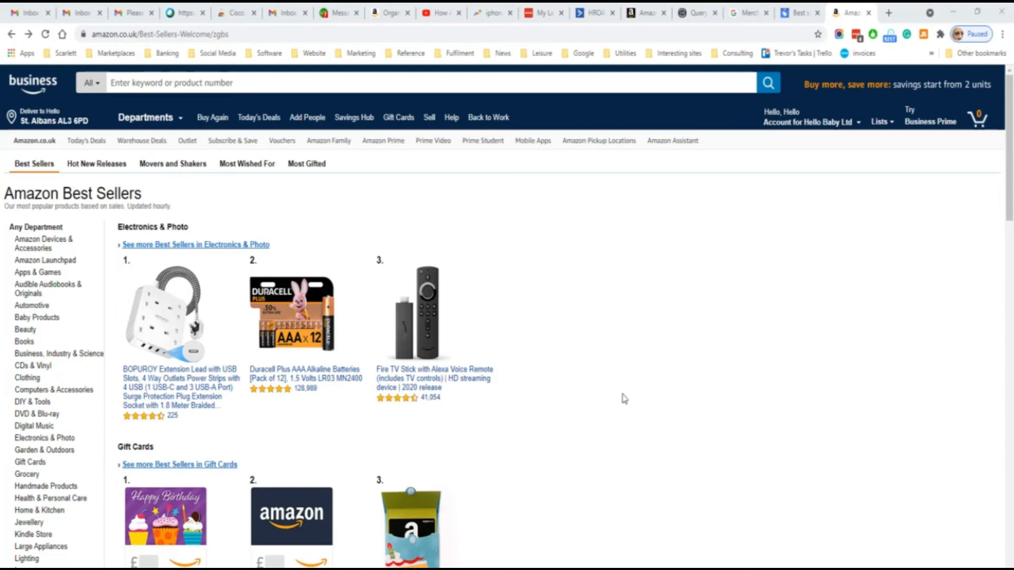
{"action": "mouse_move", "coordinate": [30, 288]}
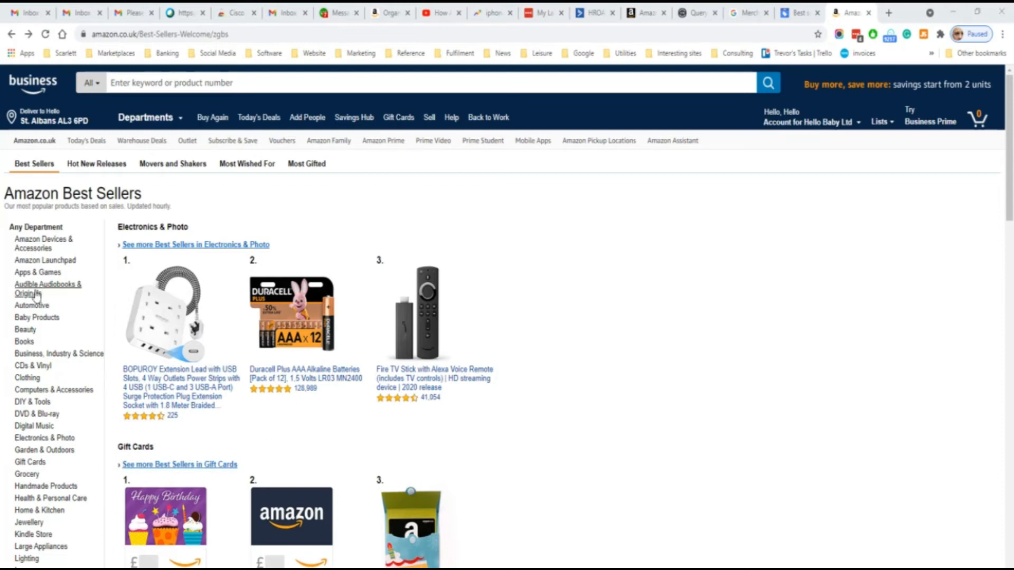
Show Amazon's Best Sellers in Automotive, listing car care products like WD-40.
{"action": "left_click", "coordinate": [31, 306]}
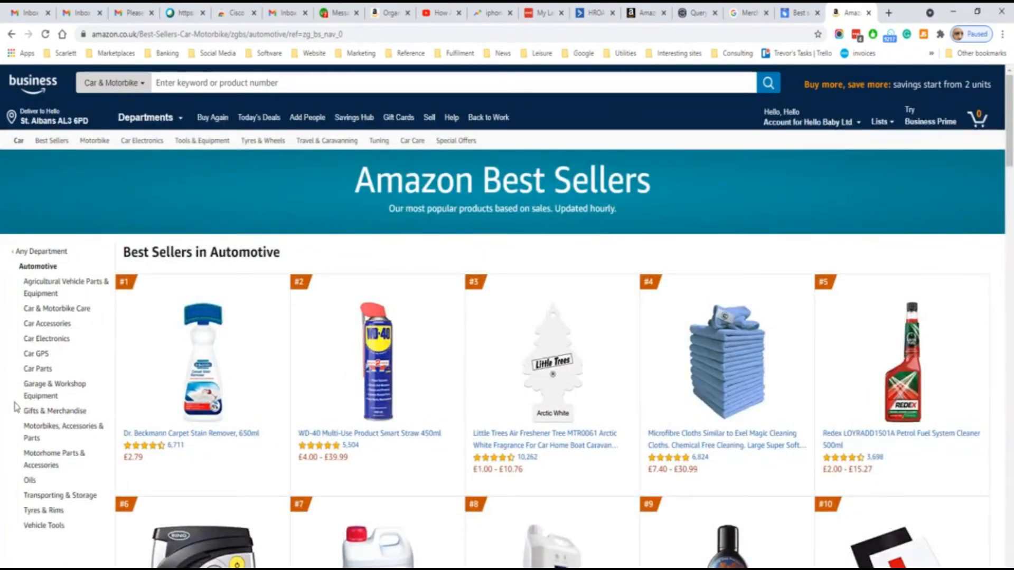
{"action": "left_click", "coordinate": [849, 13]}
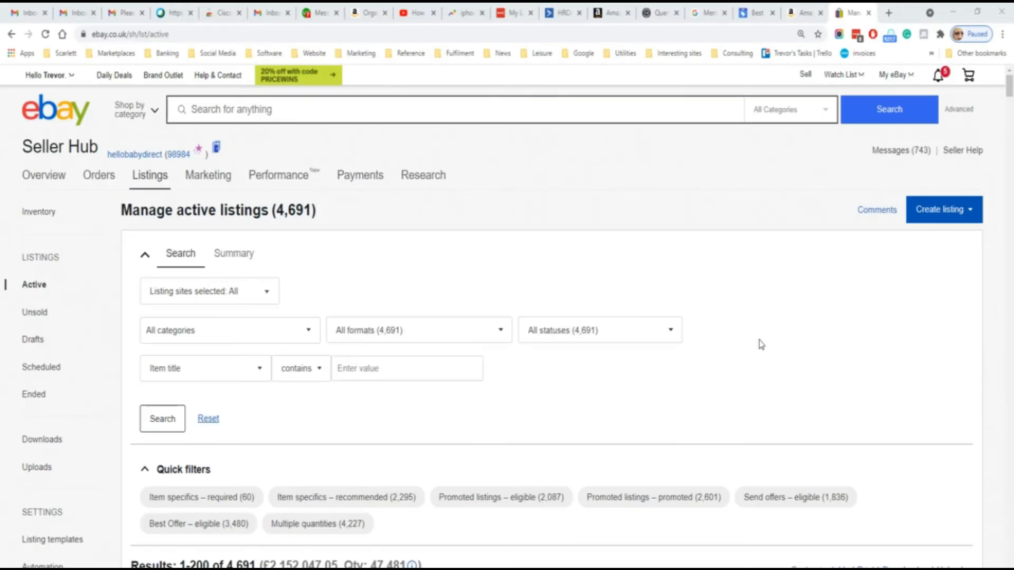
{"action": "mouse_move", "coordinate": [788, 171]}
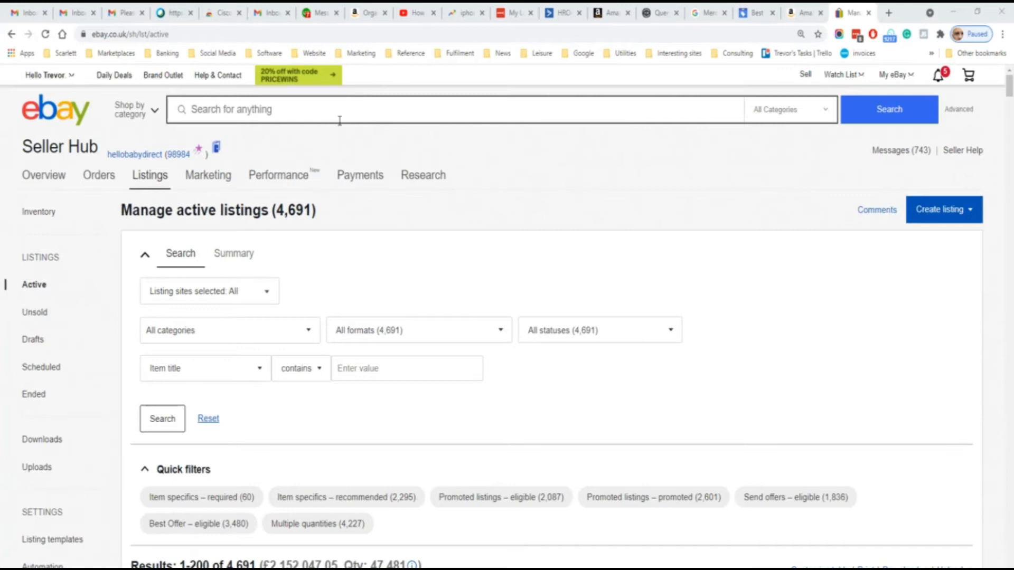
Research 'phone case' in Seller Hub: 329,434 sold at £4.84 average over 30 days.
{"action": "left_click", "coordinate": [422, 174]}
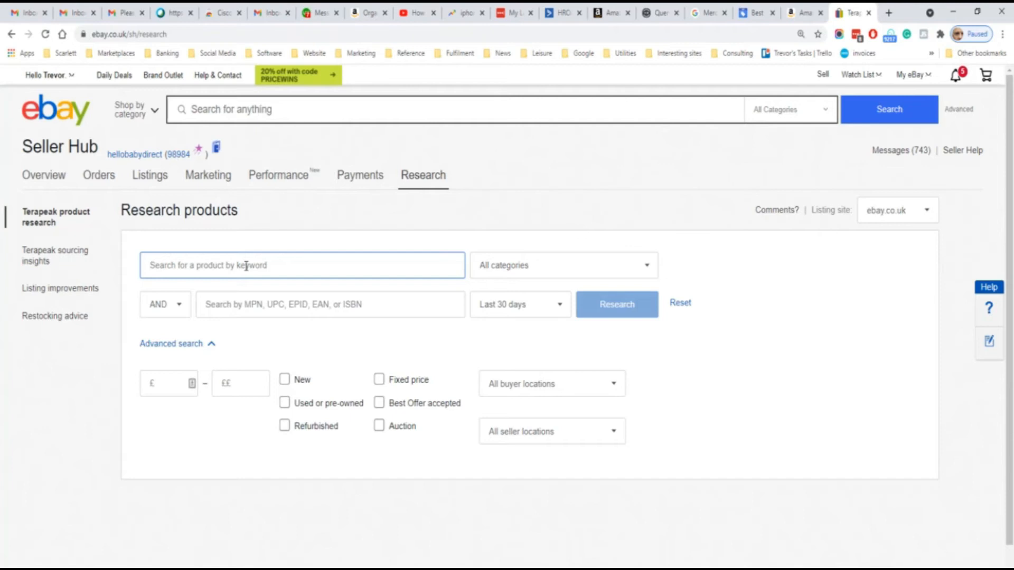
{"action": "type", "text": "phone"}
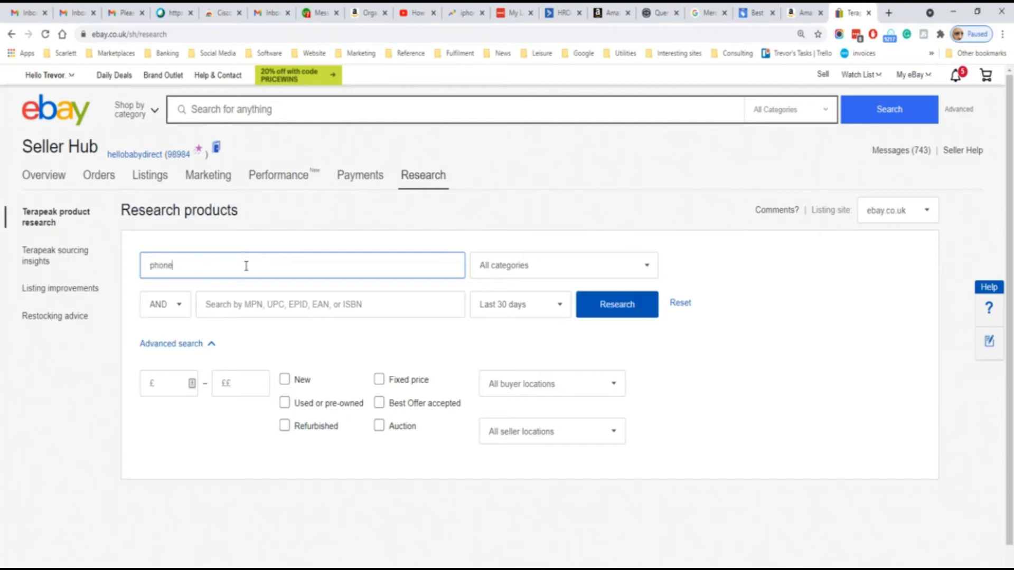
{"action": "type", "text": "case"}
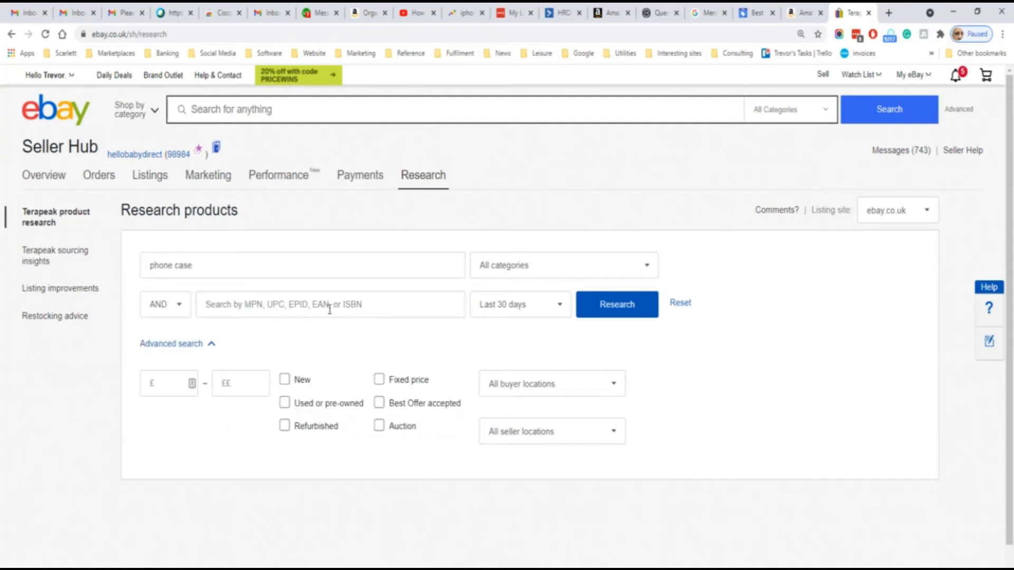
{"action": "mouse_move", "coordinate": [356, 304]}
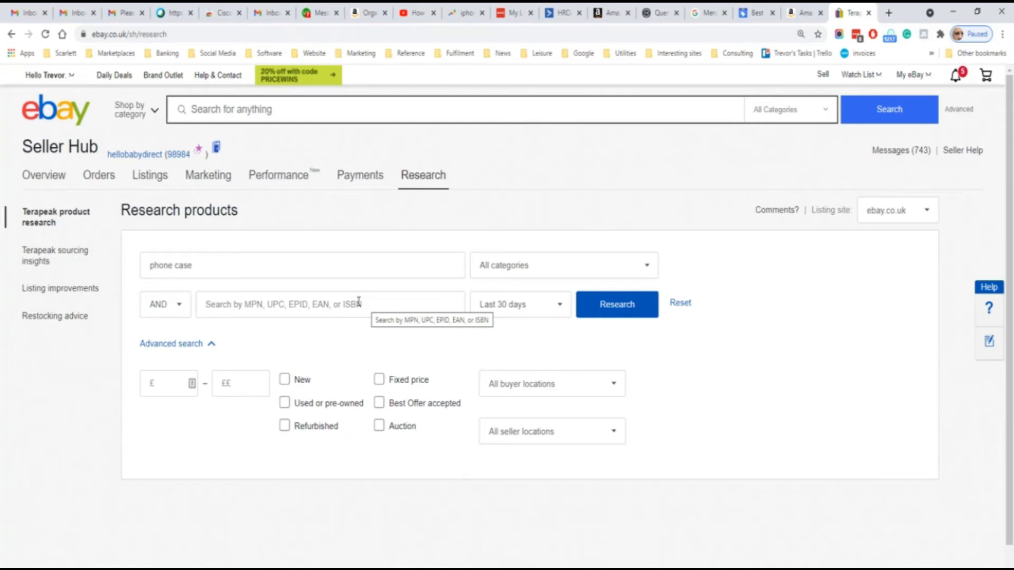
{"action": "mouse_move", "coordinate": [187, 398]}
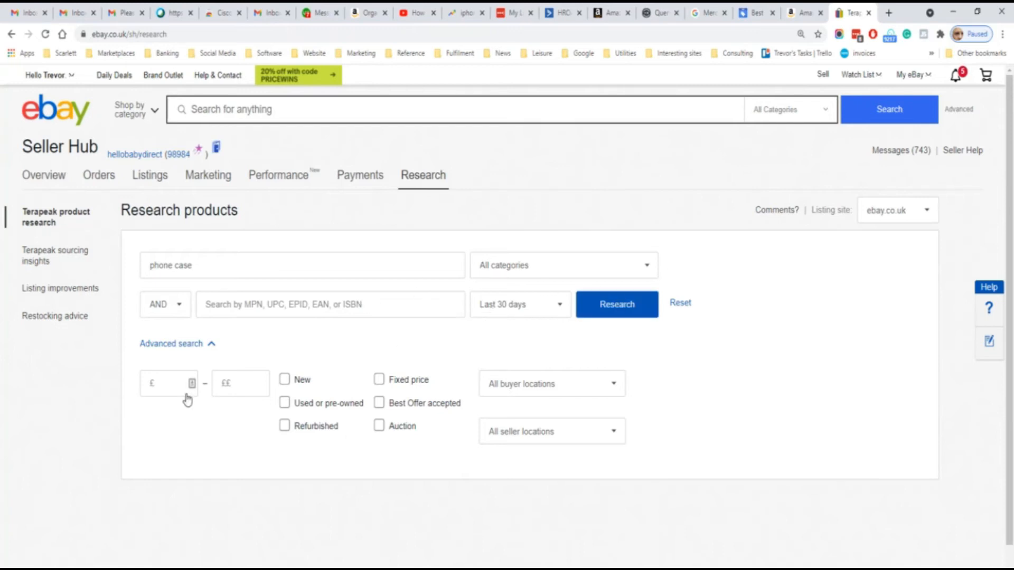
{"action": "mouse_move", "coordinate": [299, 386]}
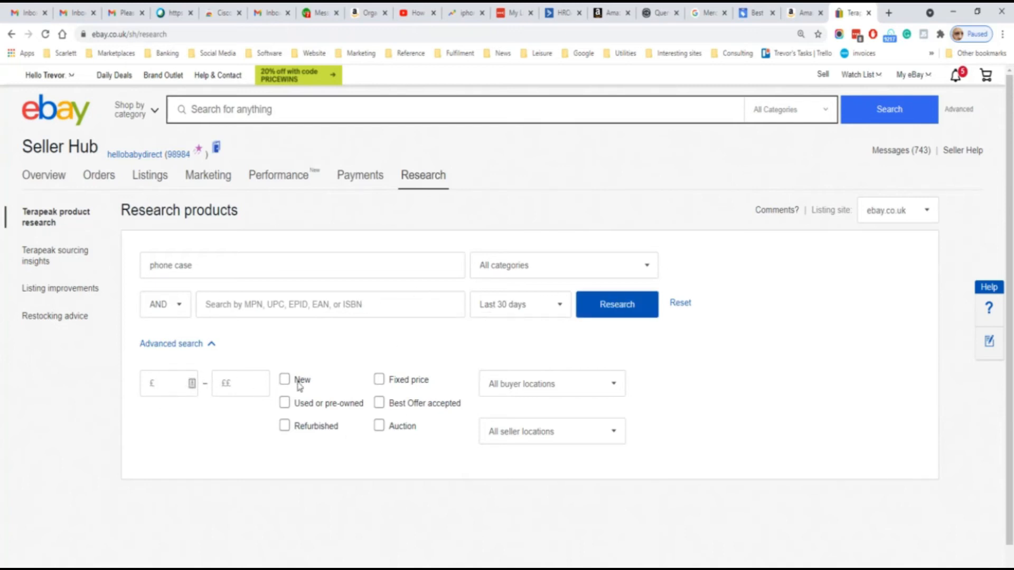
{"action": "mouse_move", "coordinate": [397, 457]}
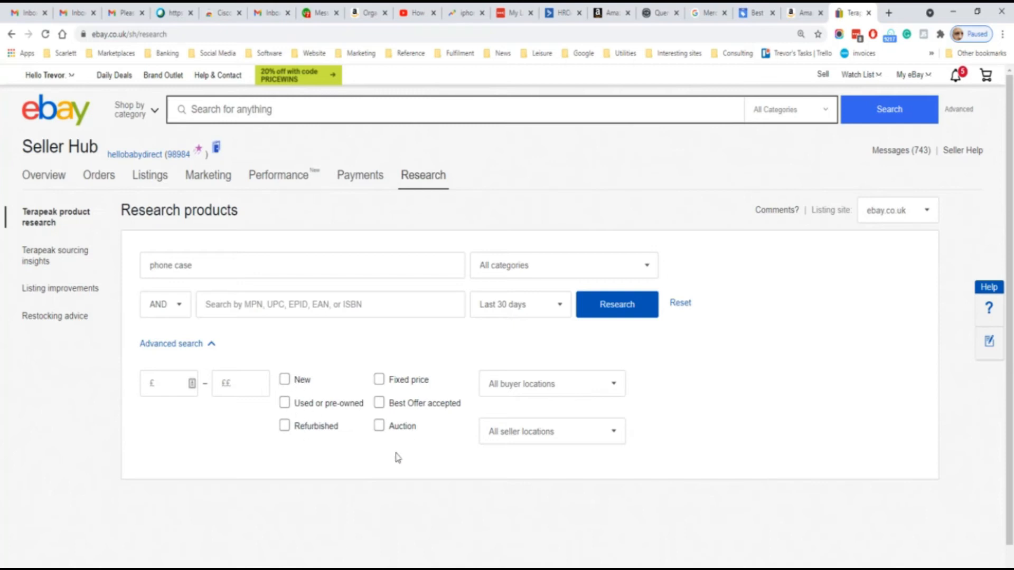
{"action": "mouse_move", "coordinate": [616, 304]}
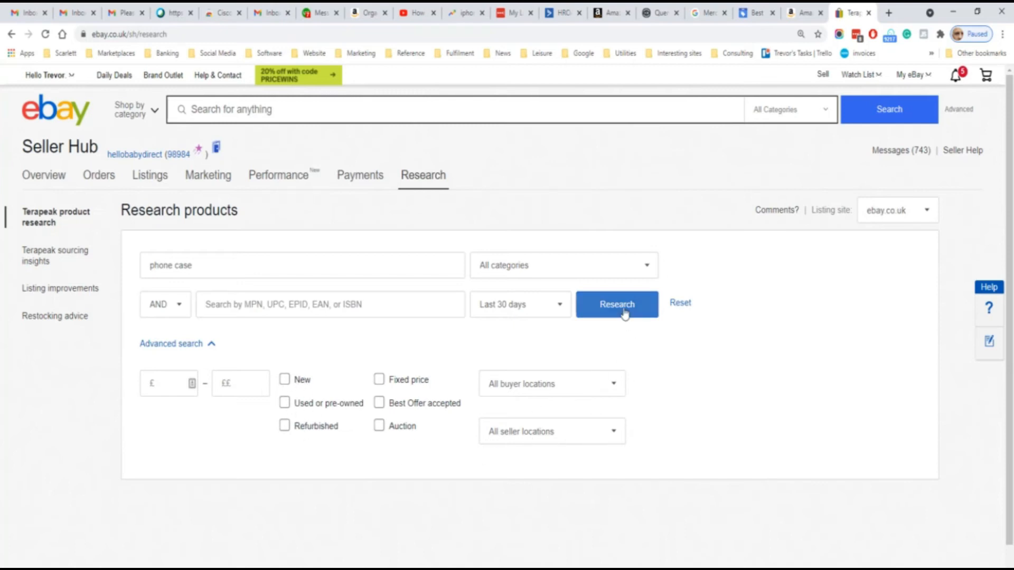
{"action": "left_click", "coordinate": [615, 304]}
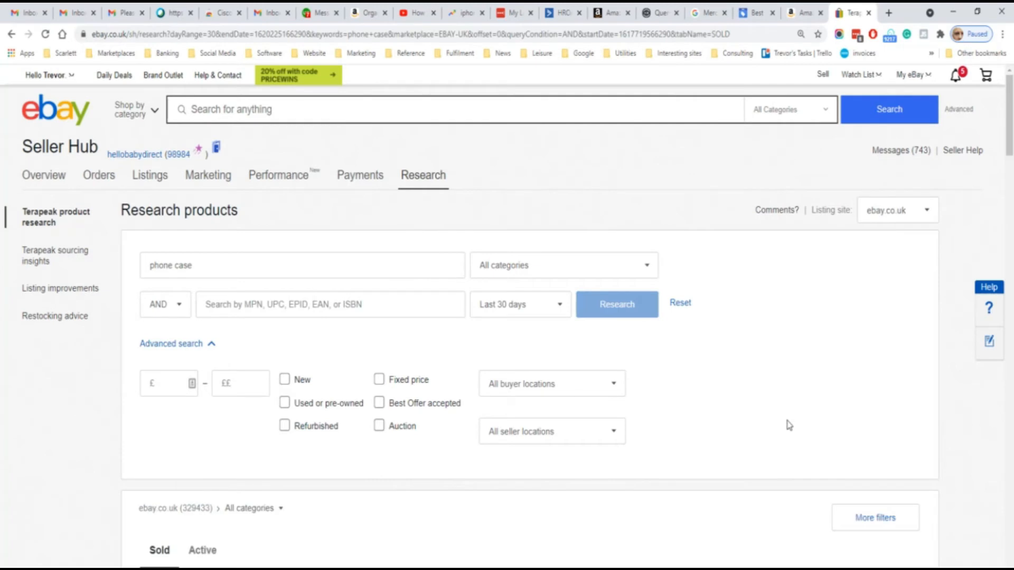
{"action": "scroll", "scroll_direction": "down", "scroll_amount": 3}
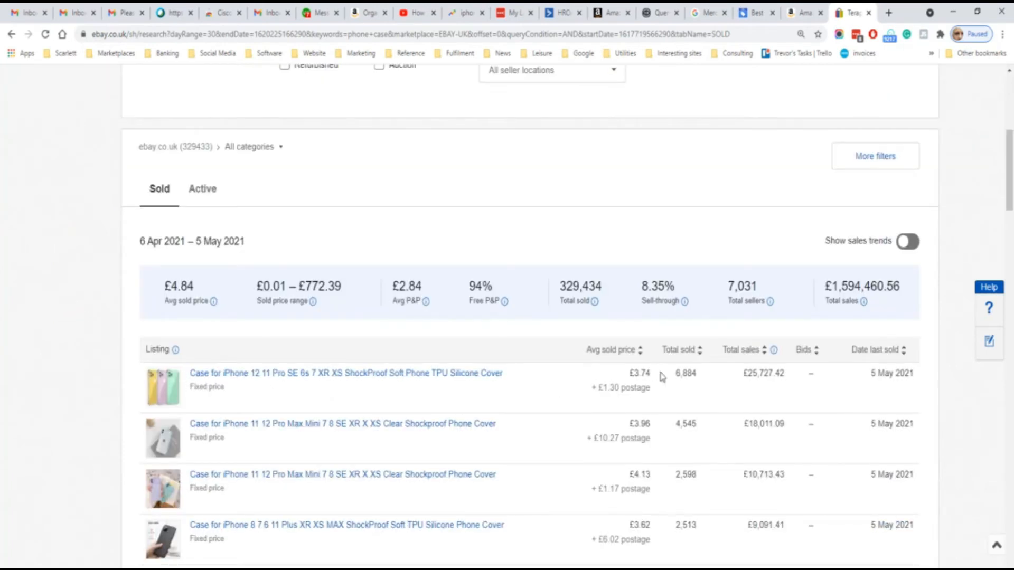
{"action": "mouse_move", "coordinate": [301, 260]}
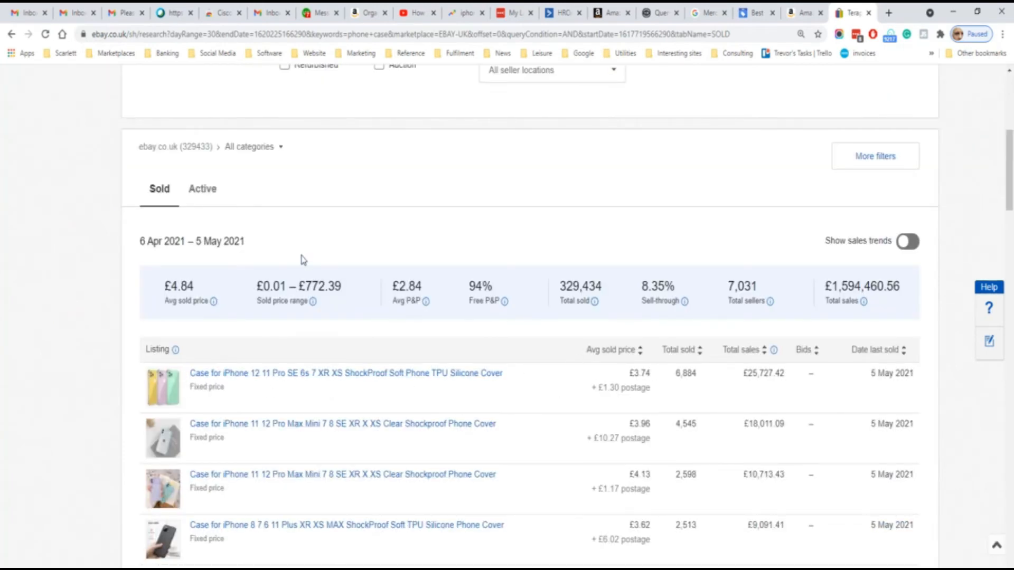
{"action": "left_click", "coordinate": [848, 13]}
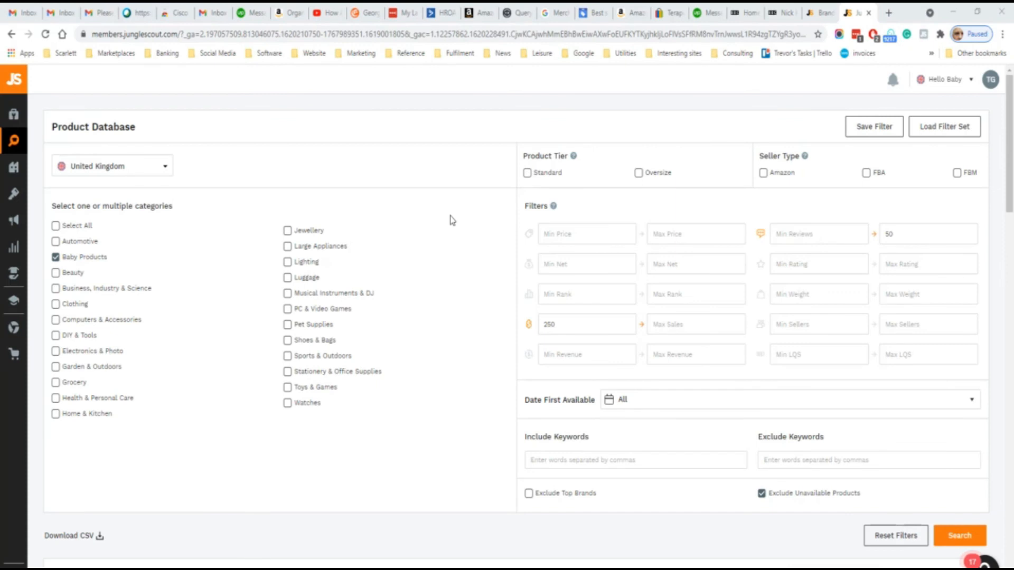
{"action": "mouse_move", "coordinate": [76, 186]}
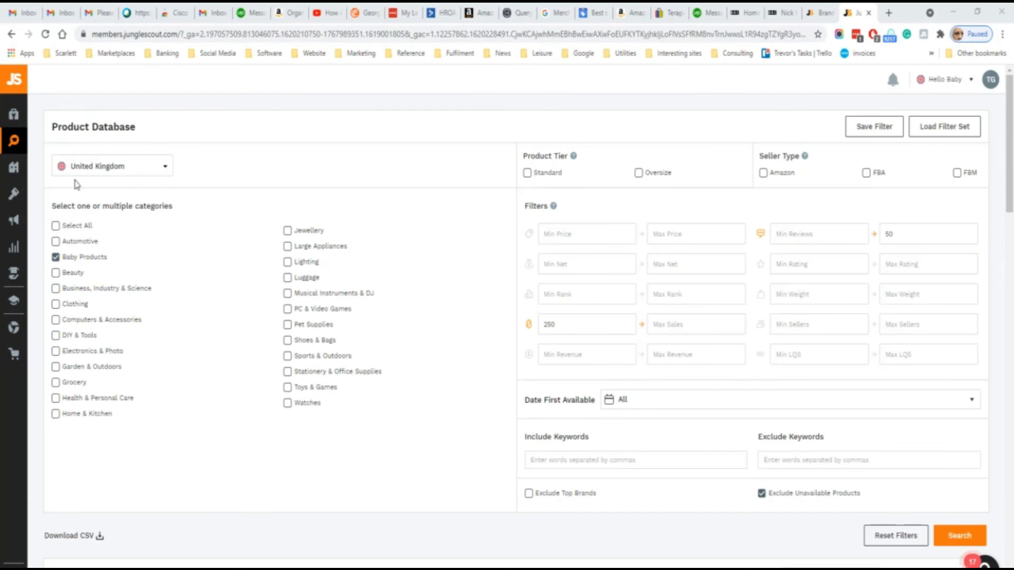
{"action": "mouse_move", "coordinate": [113, 273]}
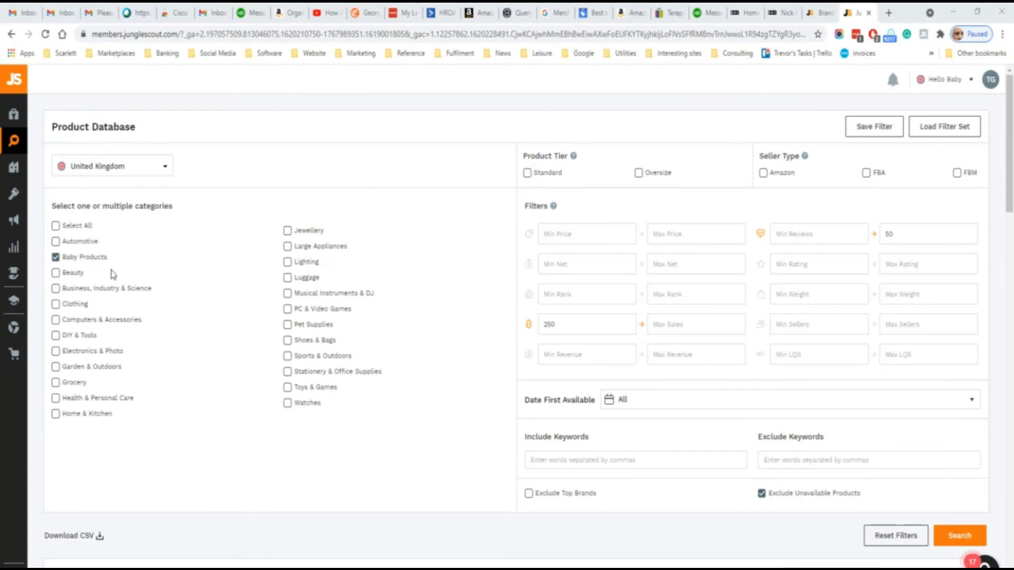
Search Baby Products with min 250 sales and max 50 reviews, returning 25 results.
{"action": "triple_click", "coordinate": [575, 324]}
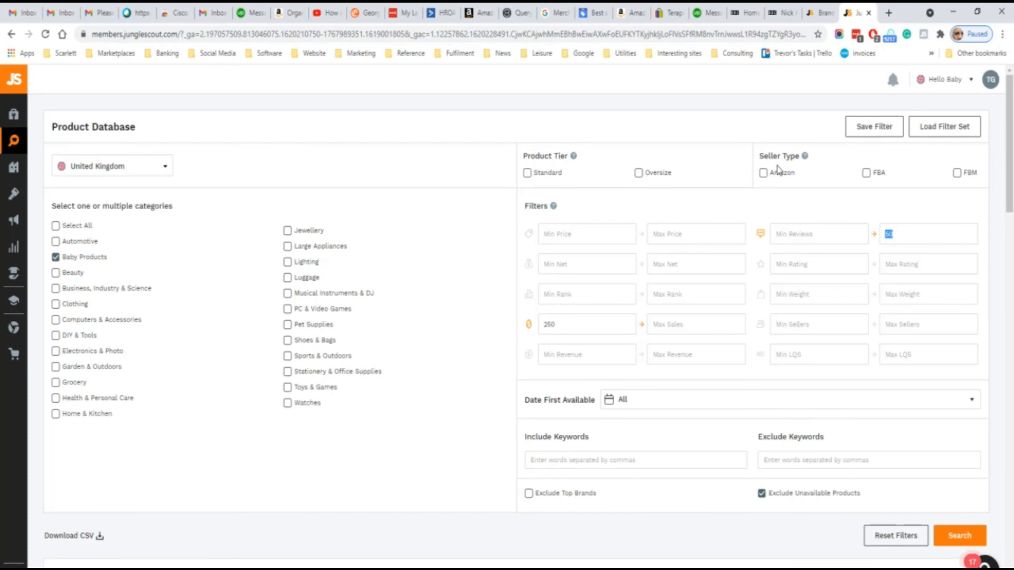
{"action": "left_click", "coordinate": [960, 535]}
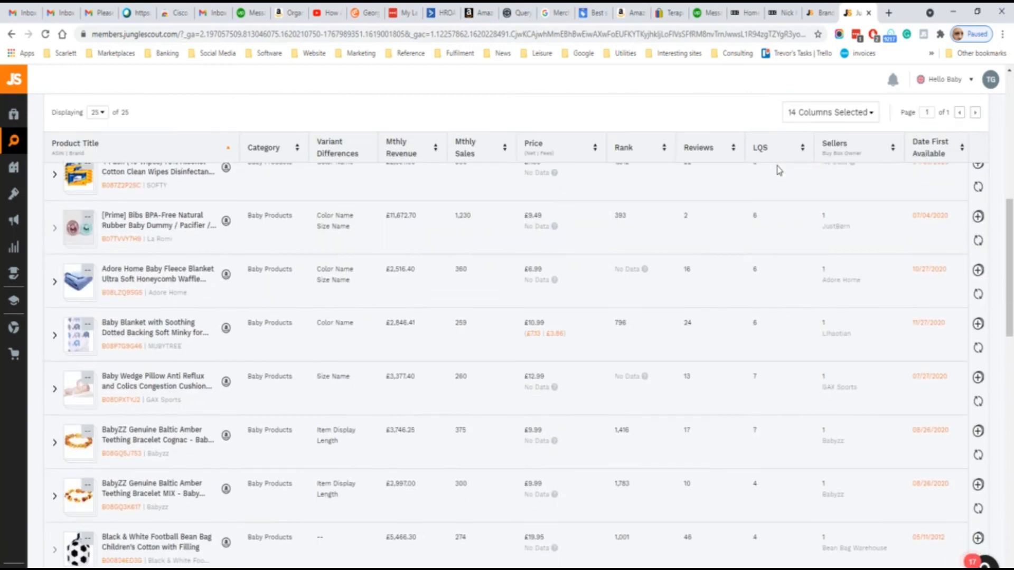